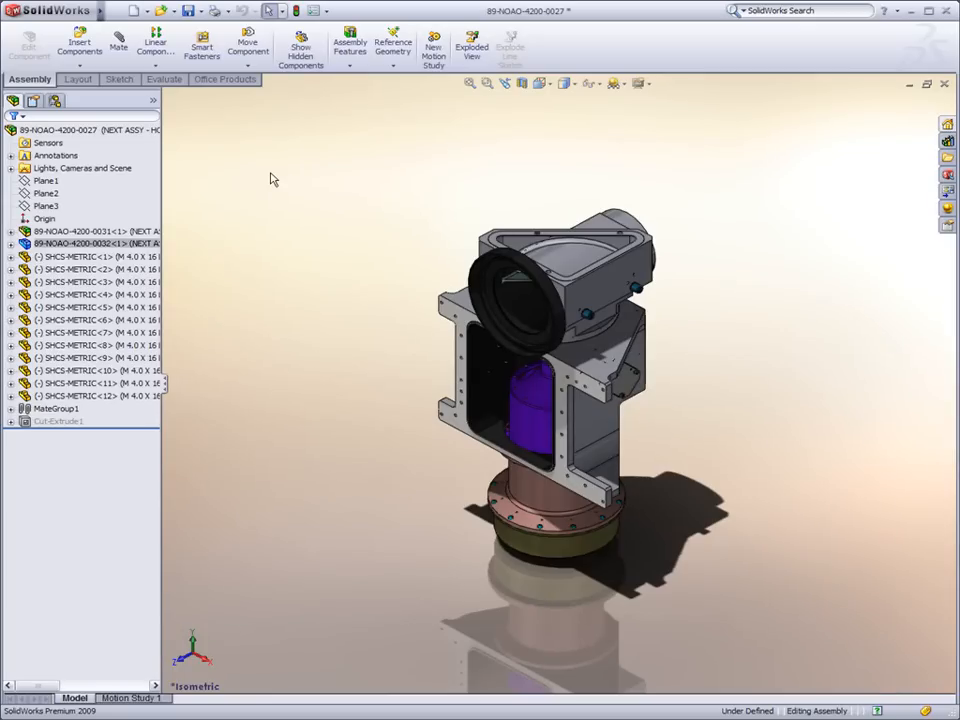
# Add a SpeedPak configuration to the housing subassembly, including the Cut-Extrude feature
pyautogui.click(56, 100)
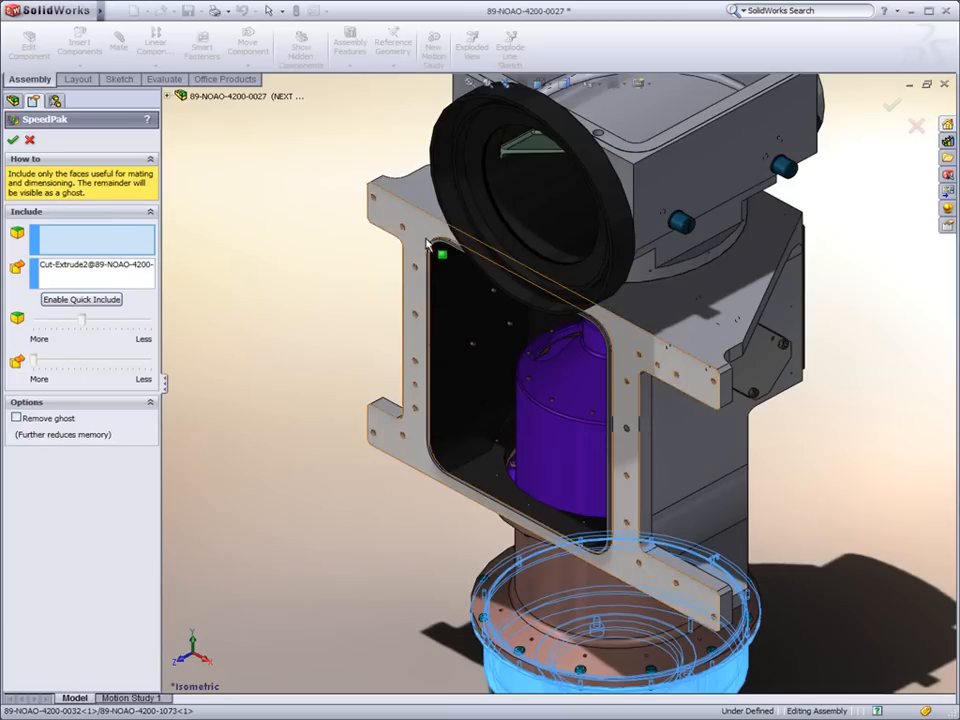
# Include two frame plate faces and a base flange face in the SpeedPak
pyautogui.click(378, 432)
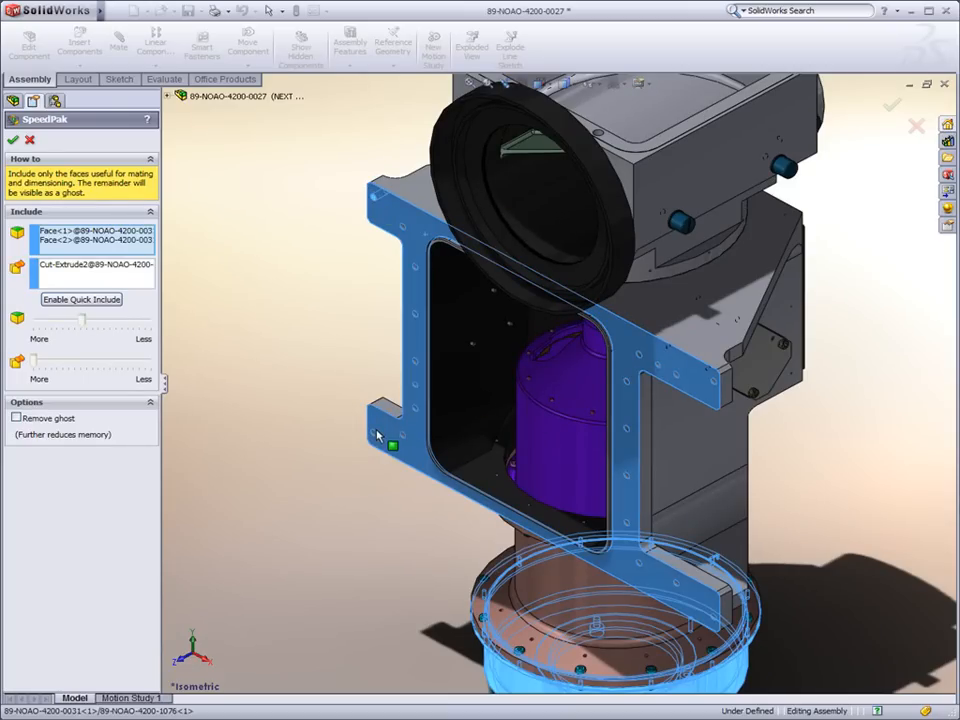
pyautogui.click(722, 612)
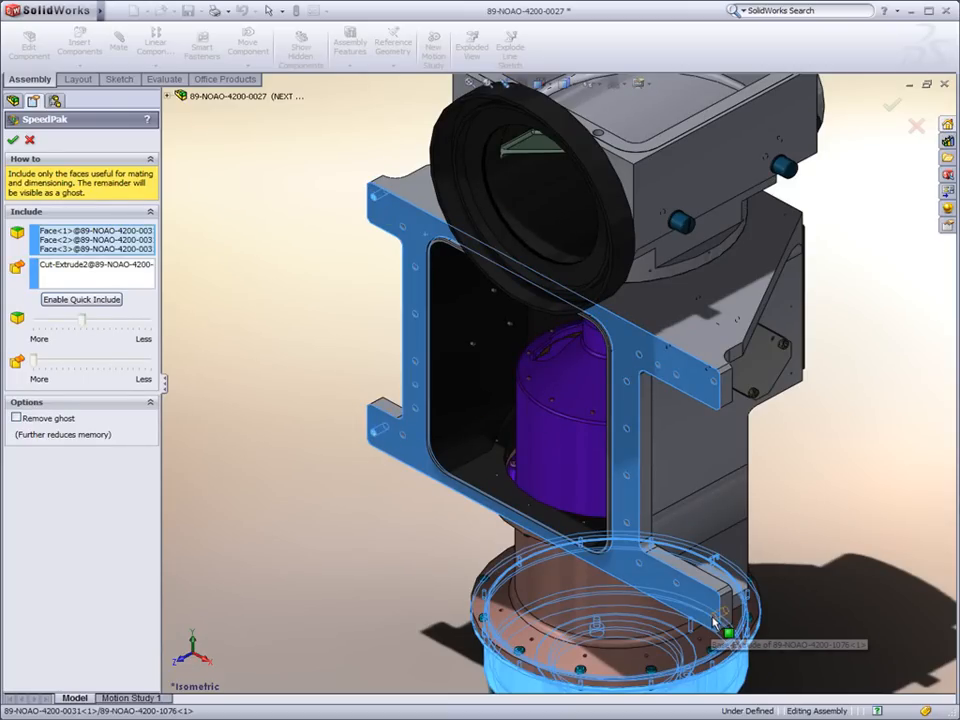
pyautogui.click(732, 388)
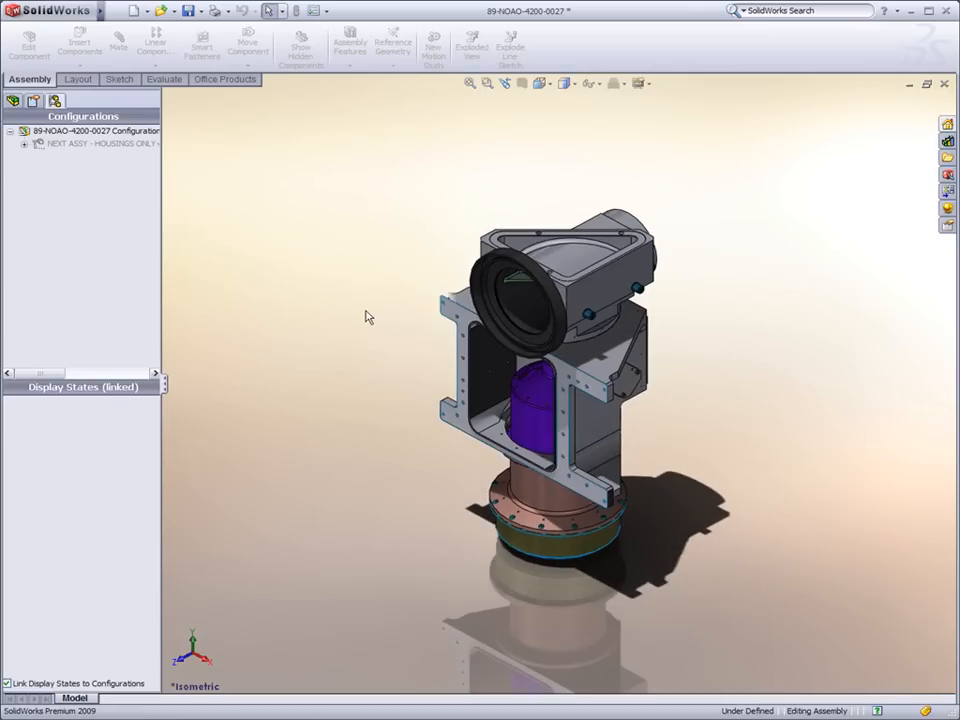
# Switch to the 89-NOAO-4200-0025 top-level enclosure assembly
pyautogui.click(14, 100)
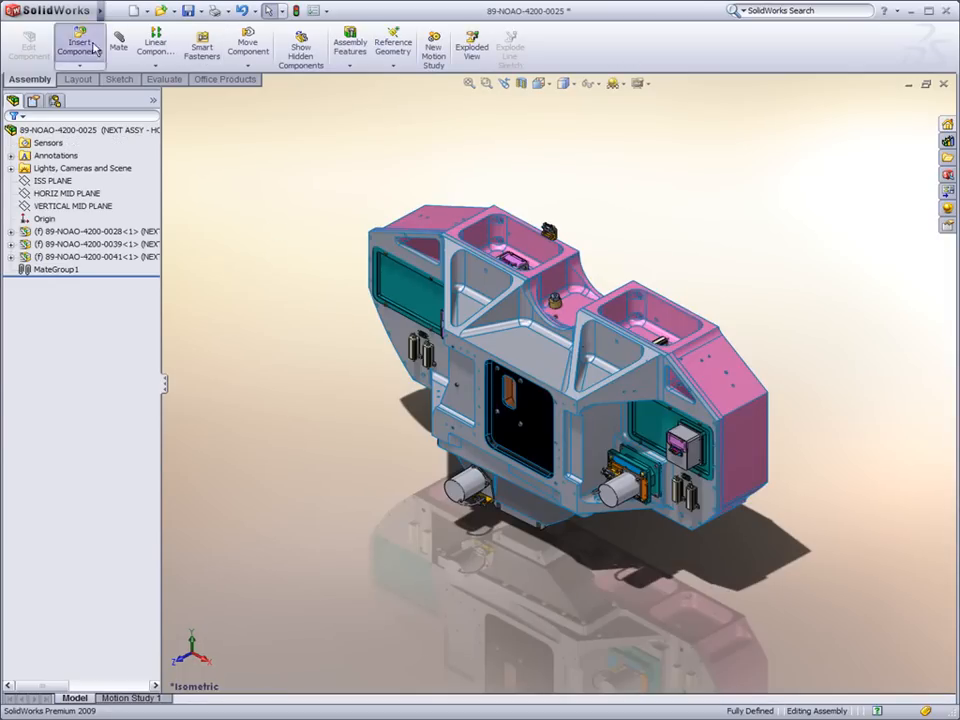
# Insert the housing subassembly and start a Coincident mate with the enclosure
pyautogui.click(80, 44)
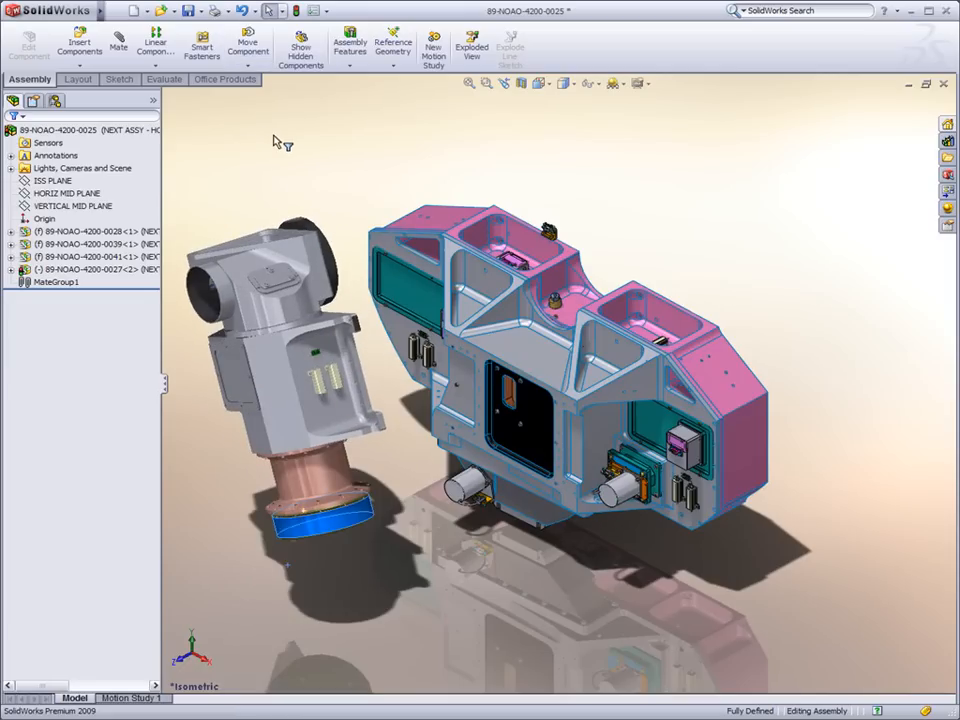
pyautogui.click(116, 42)
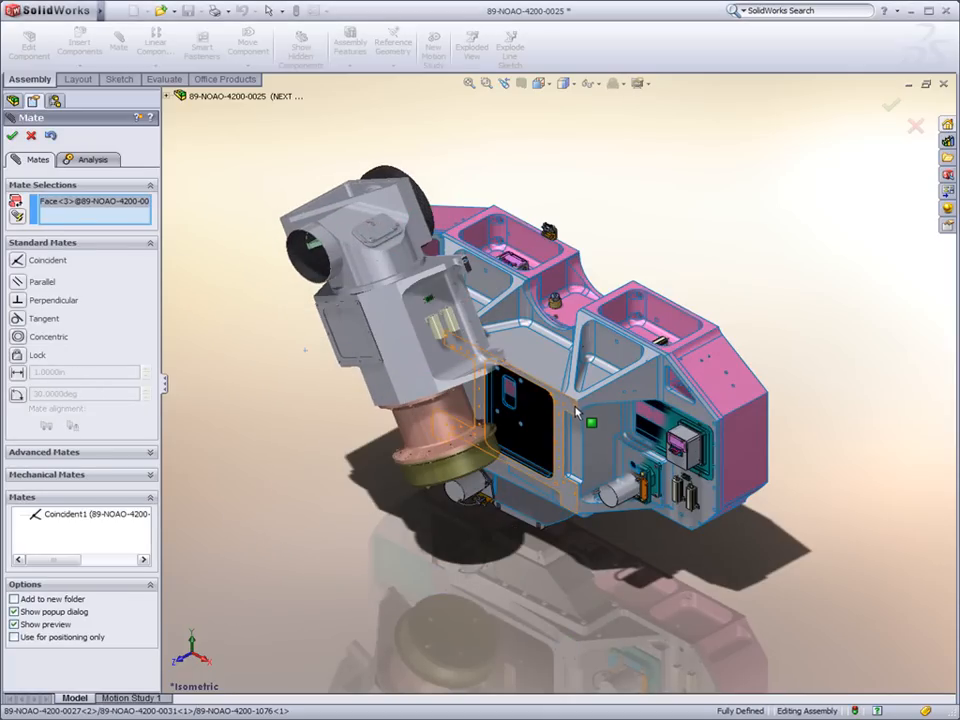
# Add a Concentric mate on the round faces and accept both mates
pyautogui.click(592, 410)
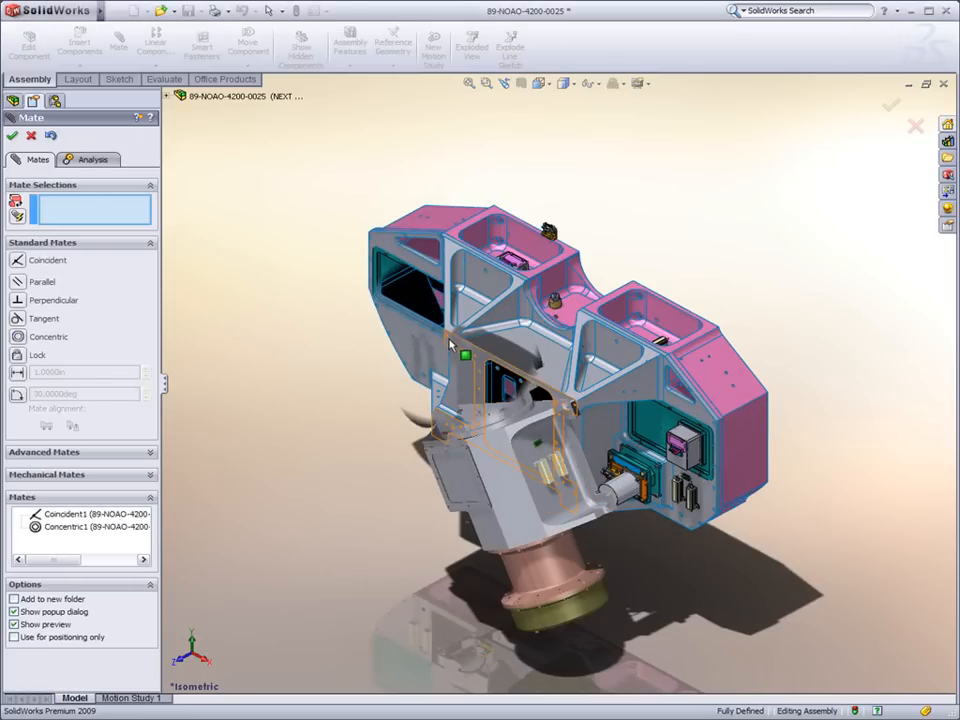
pyautogui.click(476, 424)
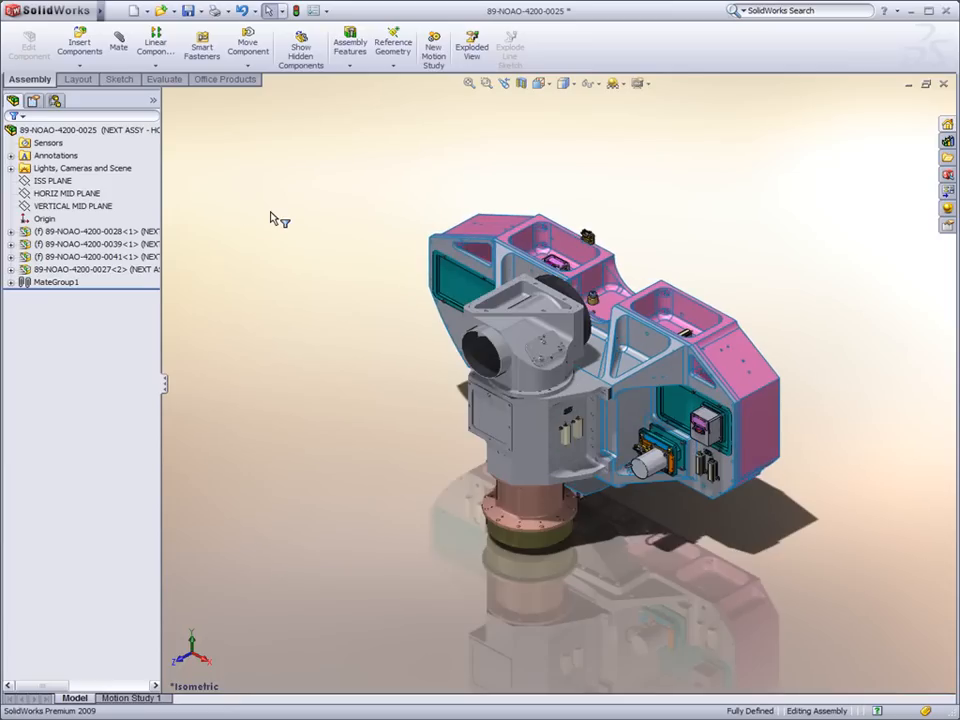
pyautogui.moveTo(184, 36)
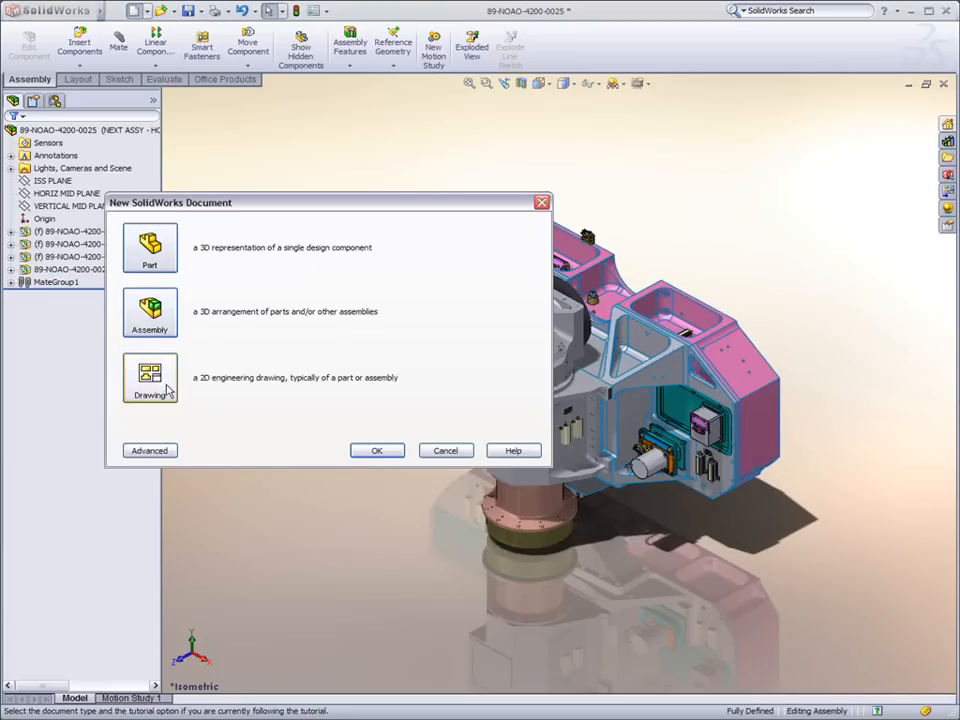
# Start a new Drawing document on the D-landscape sheet format
pyautogui.click(150, 378)
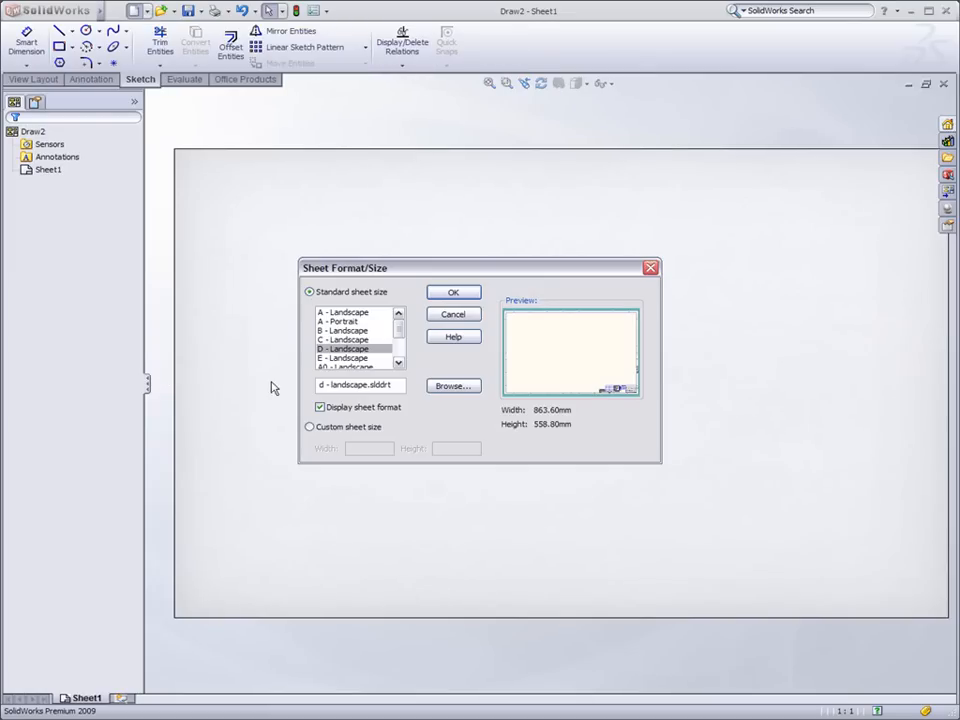
pyautogui.click(452, 292)
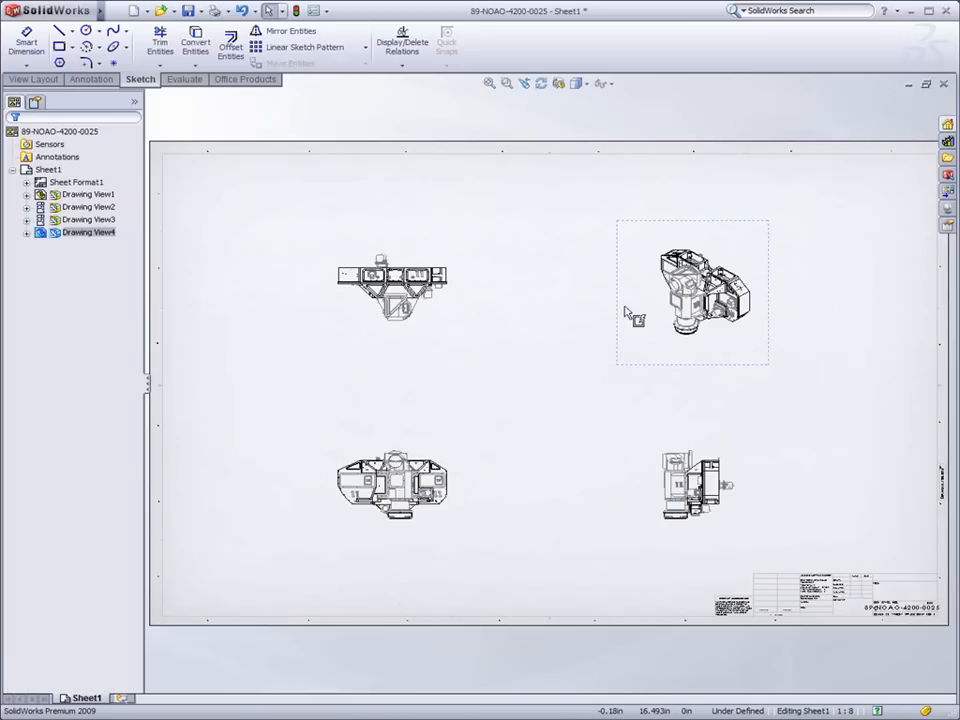
# Insert a Bill of Materials table from the isometric drawing view, top-level only
pyautogui.rightClick(692, 290)
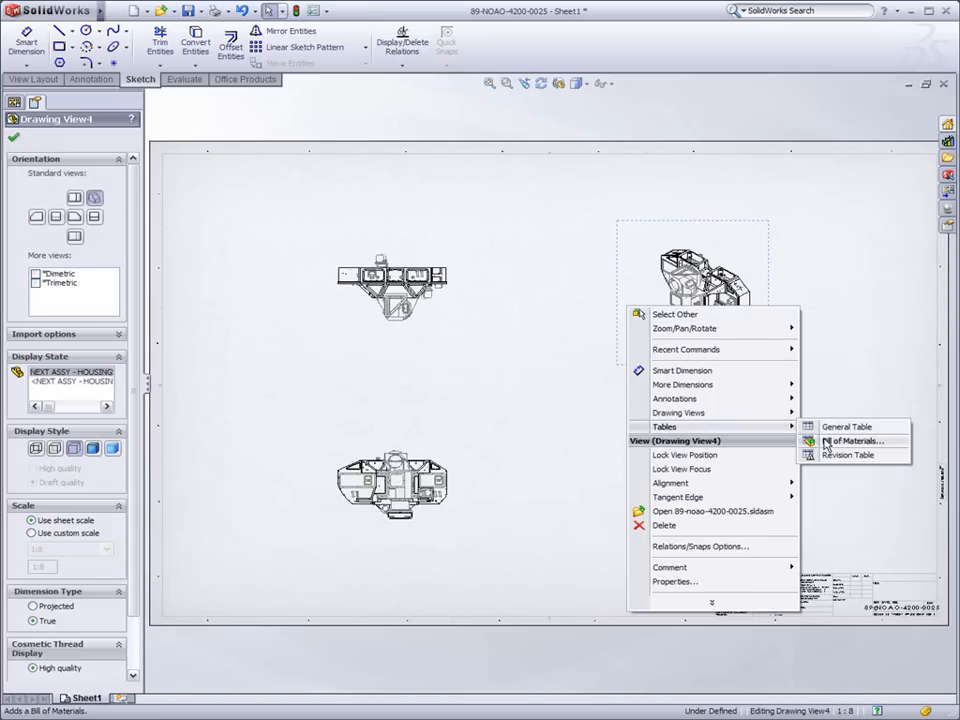
pyautogui.click(852, 442)
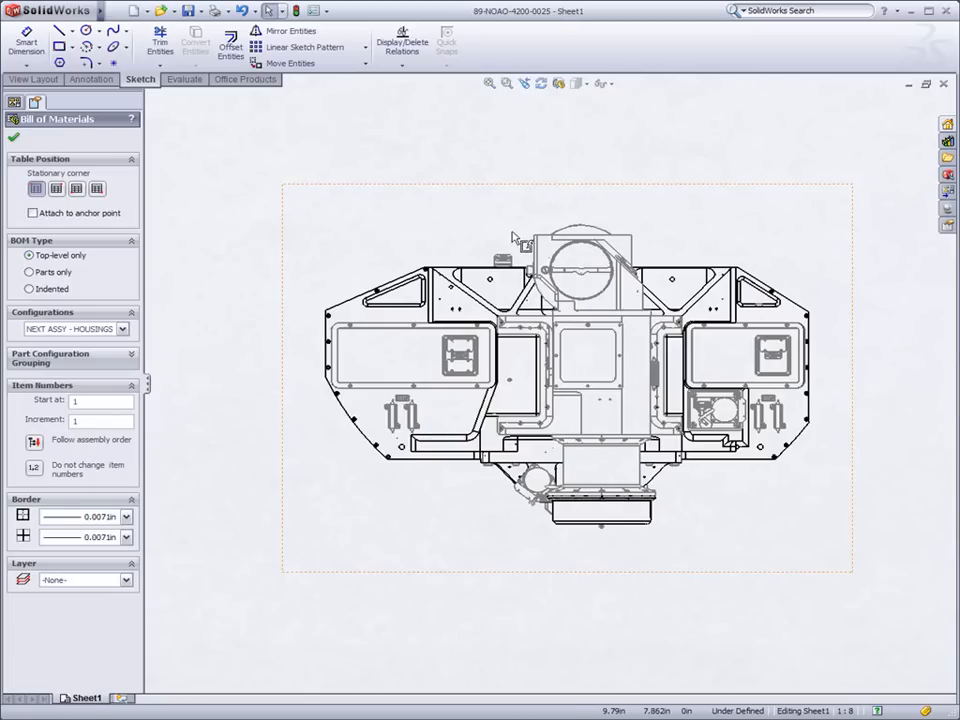
# Smart Dimension the front view with 37.125 width and 15.750 height
pyautogui.click(26, 42)
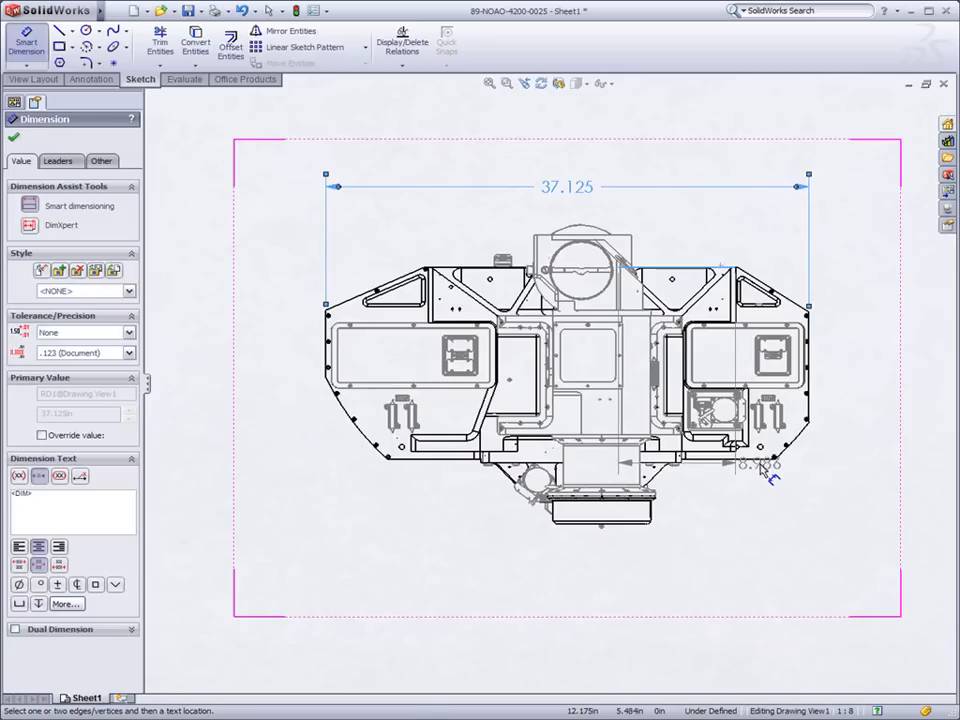
pyautogui.click(764, 478)
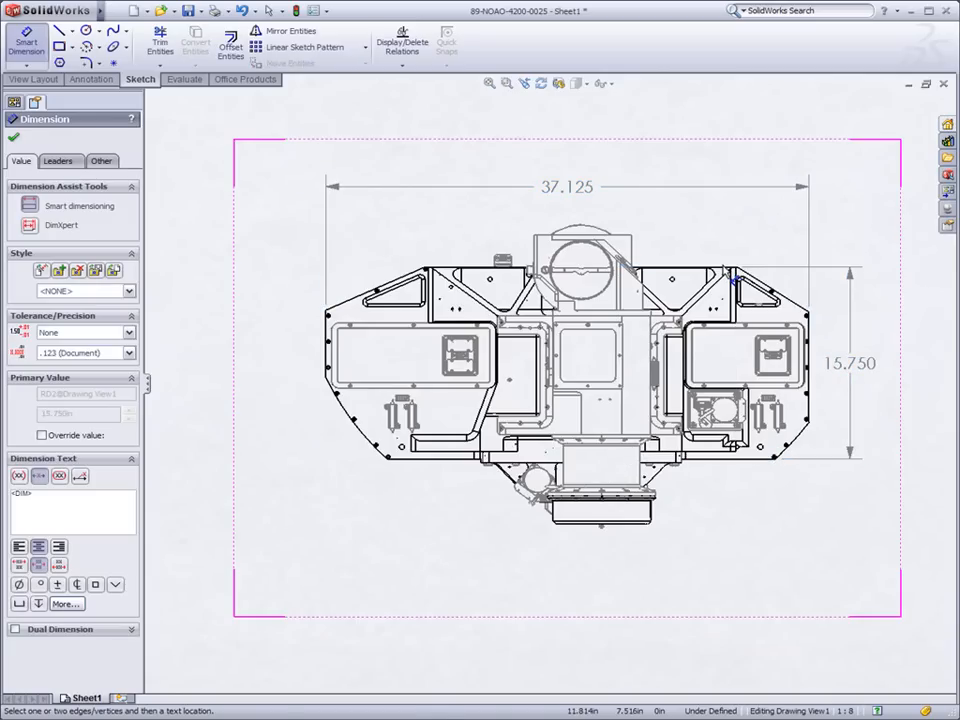